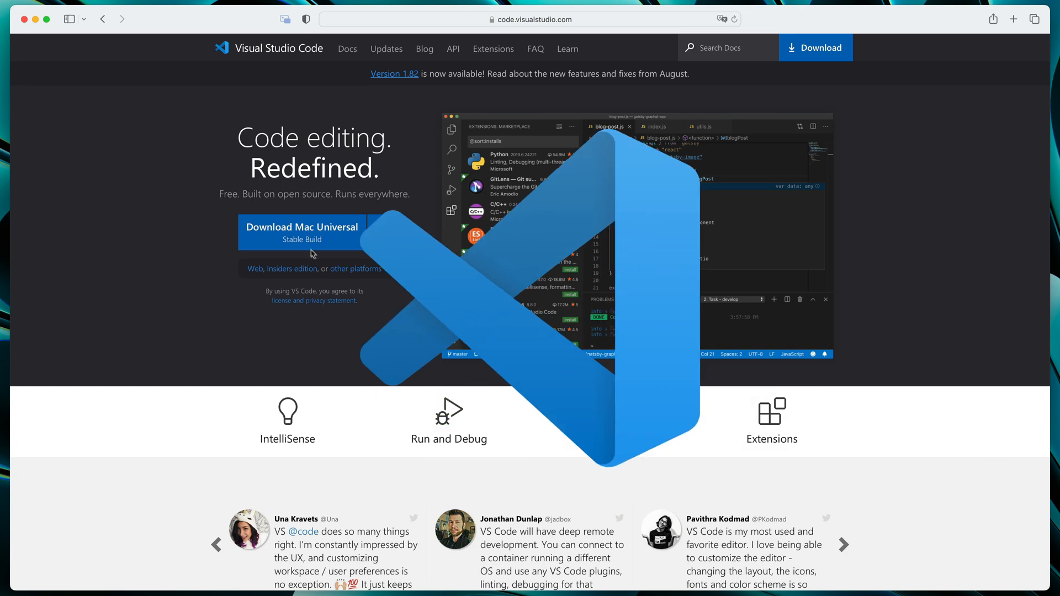
# - Download the stable Mac Universal build of Visual Studio Code from code.visualstudio.com
pyautogui.click(301, 231)
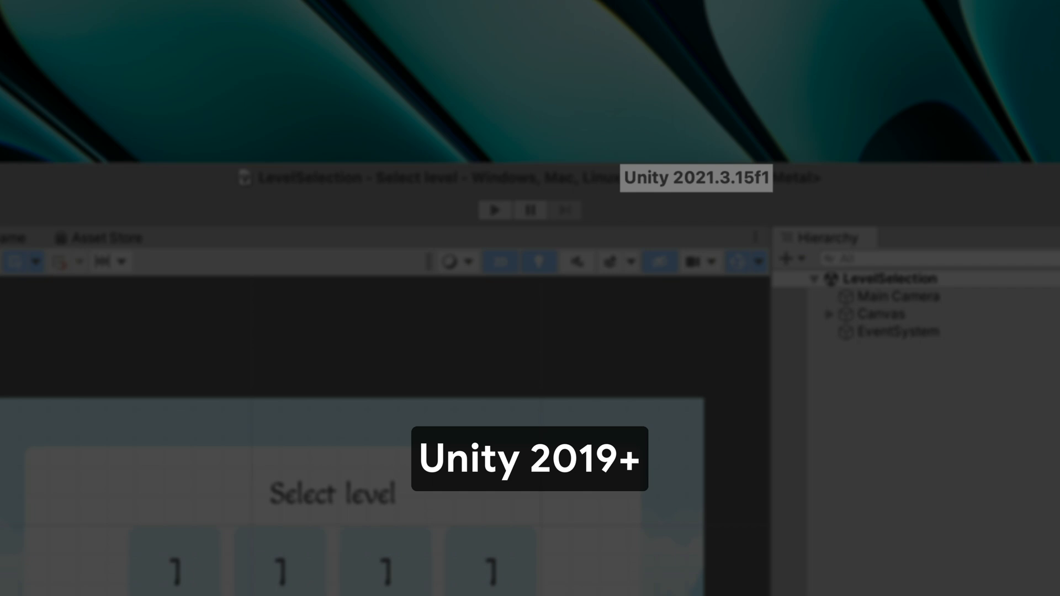
# - In Package Manager, search 'visu' and remove the Visual Studio Code Editor package
pyautogui.click(410, 9)
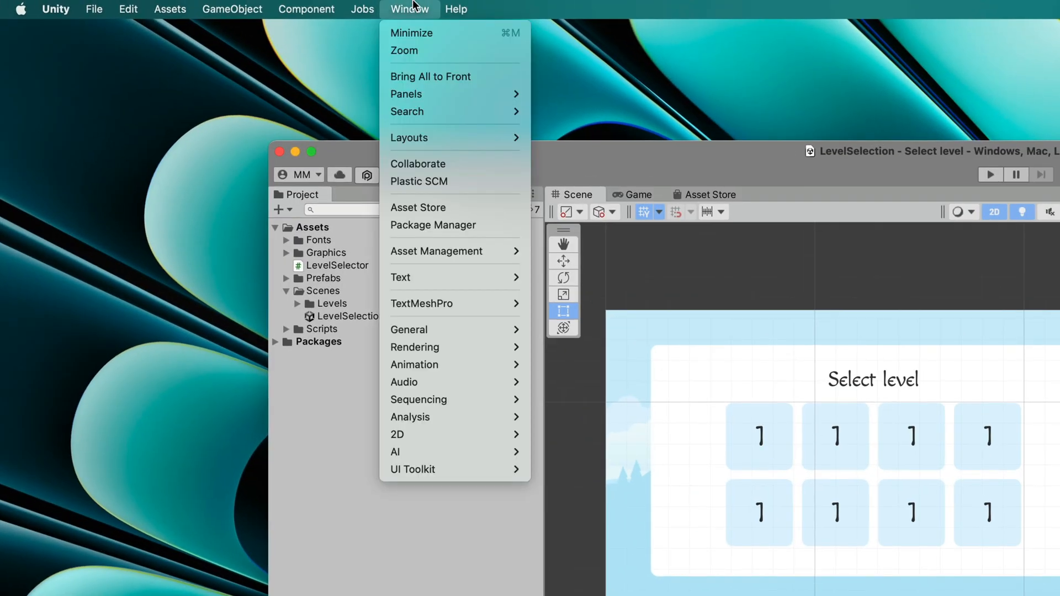
pyautogui.click(432, 225)
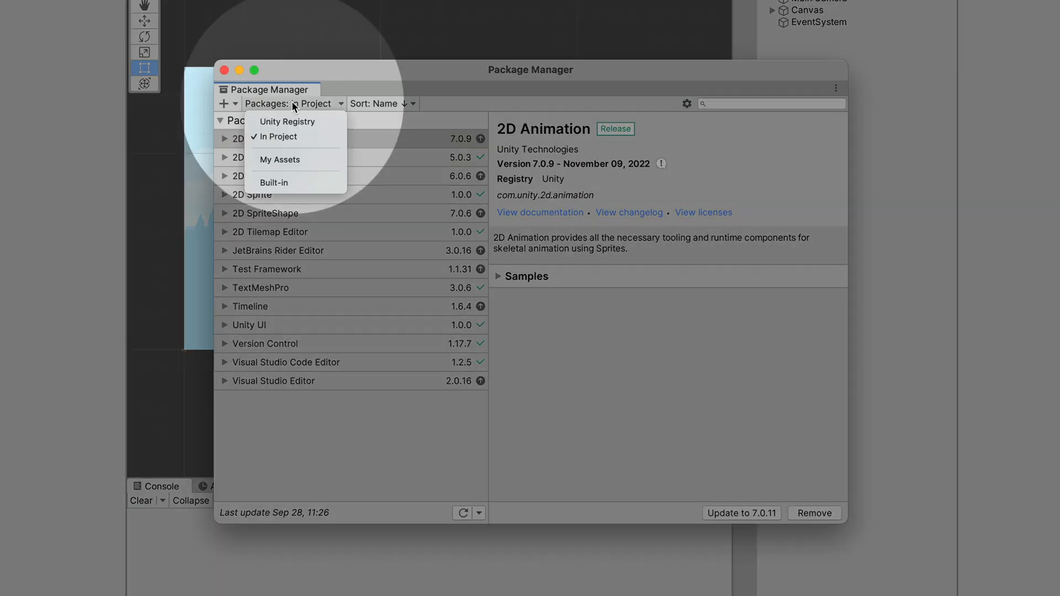
pyautogui.write('visual studio')
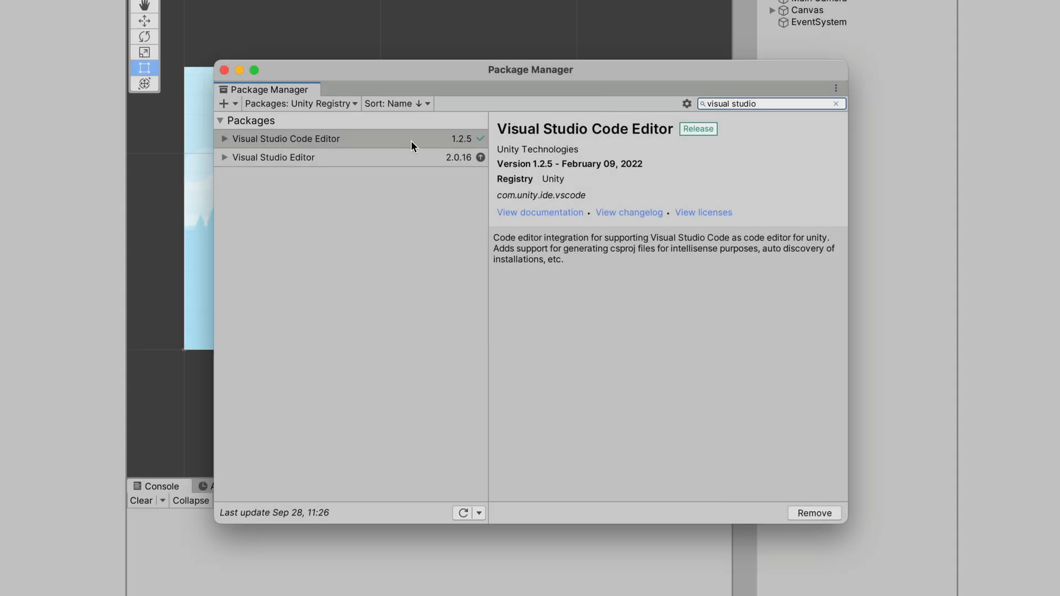
pyautogui.click(814, 512)
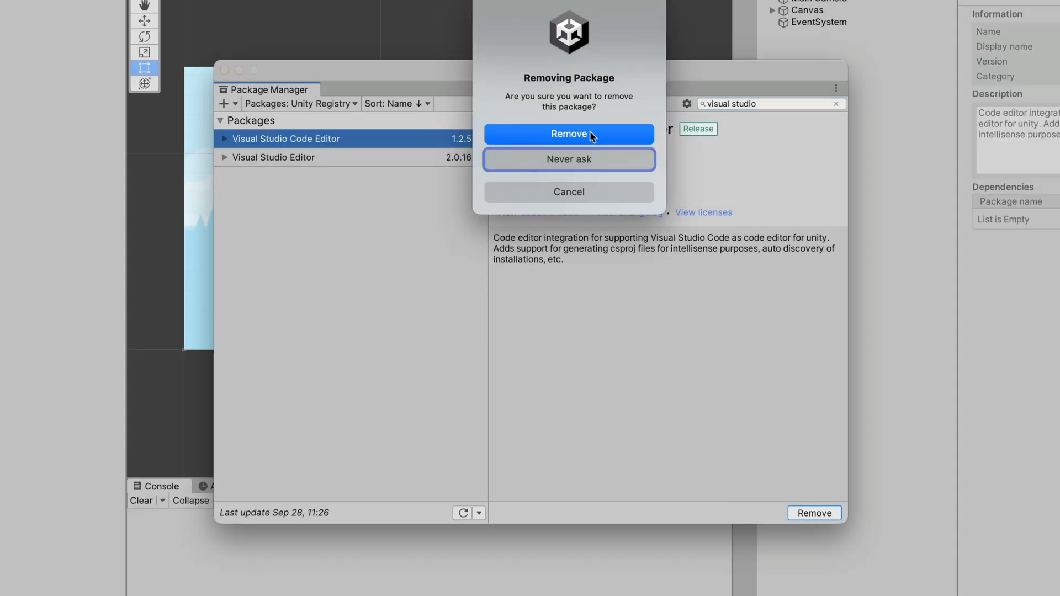
pyautogui.click(568, 133)
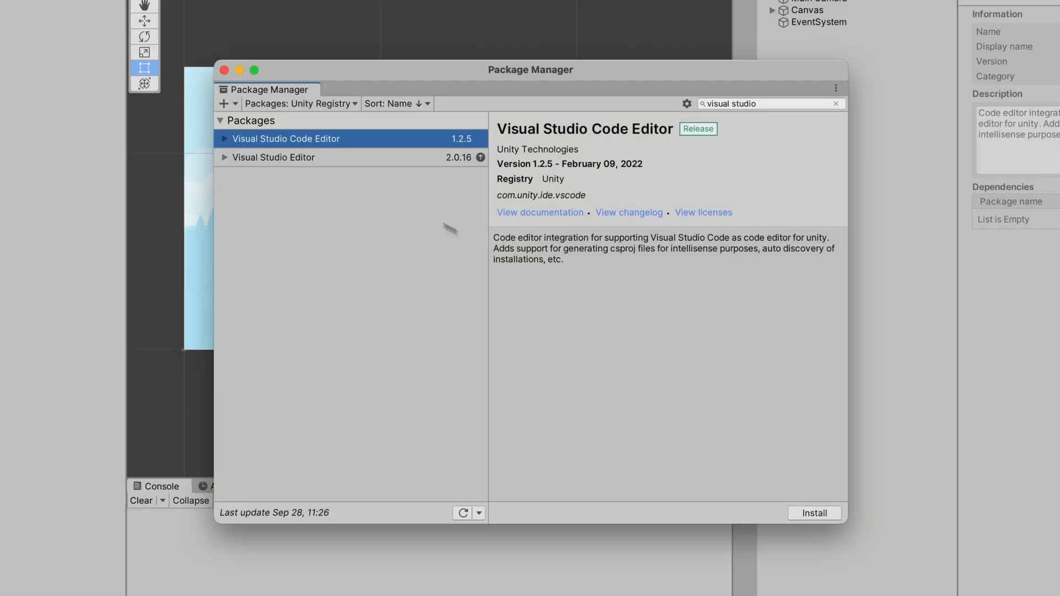
# - Update the Visual Studio Editor package to version 2.0.21
pyautogui.click(274, 157)
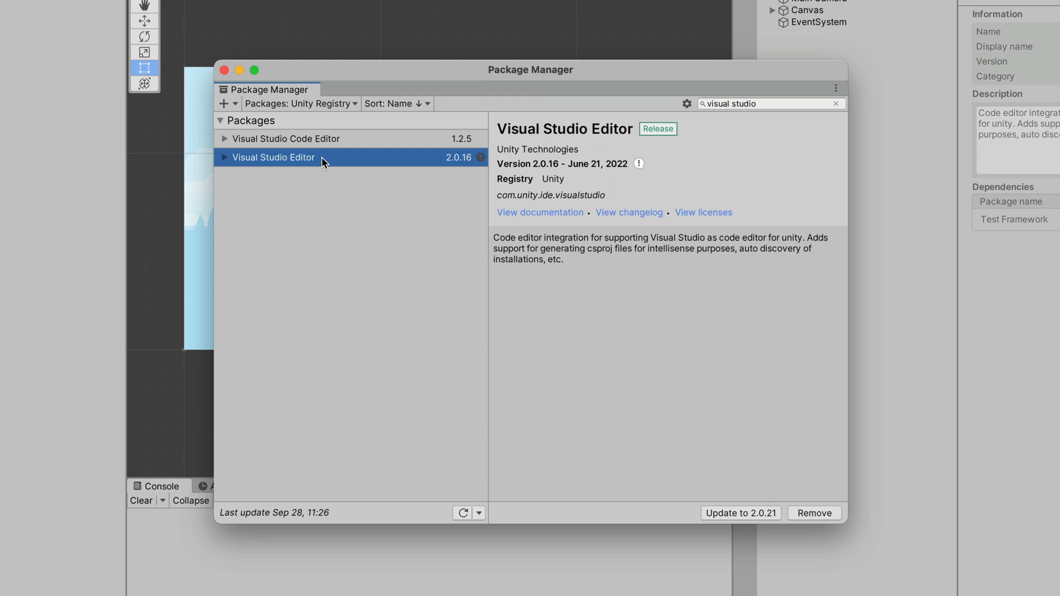
pyautogui.moveTo(734, 385)
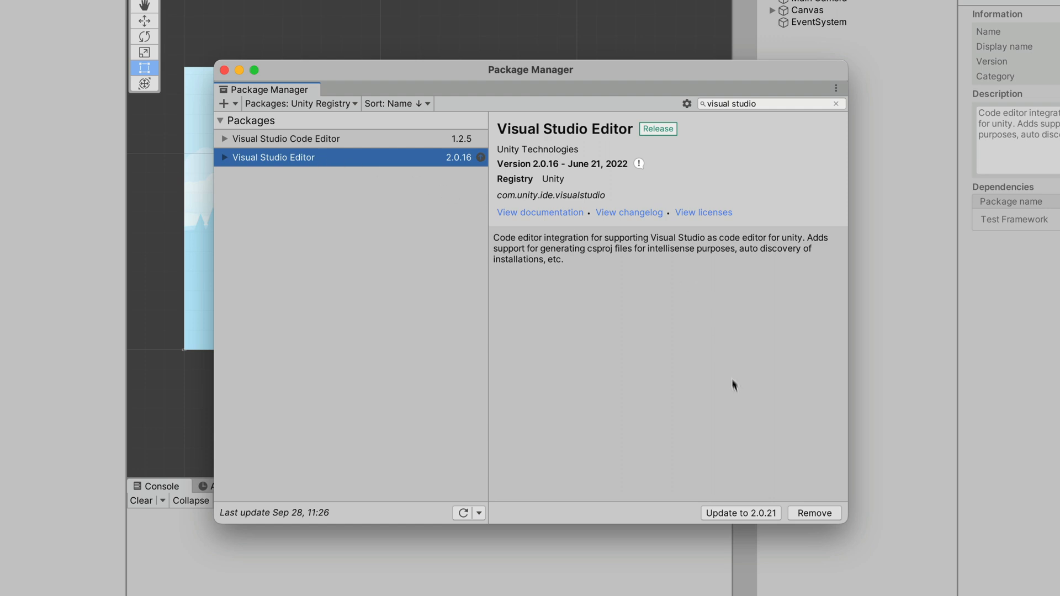
pyautogui.click(740, 512)
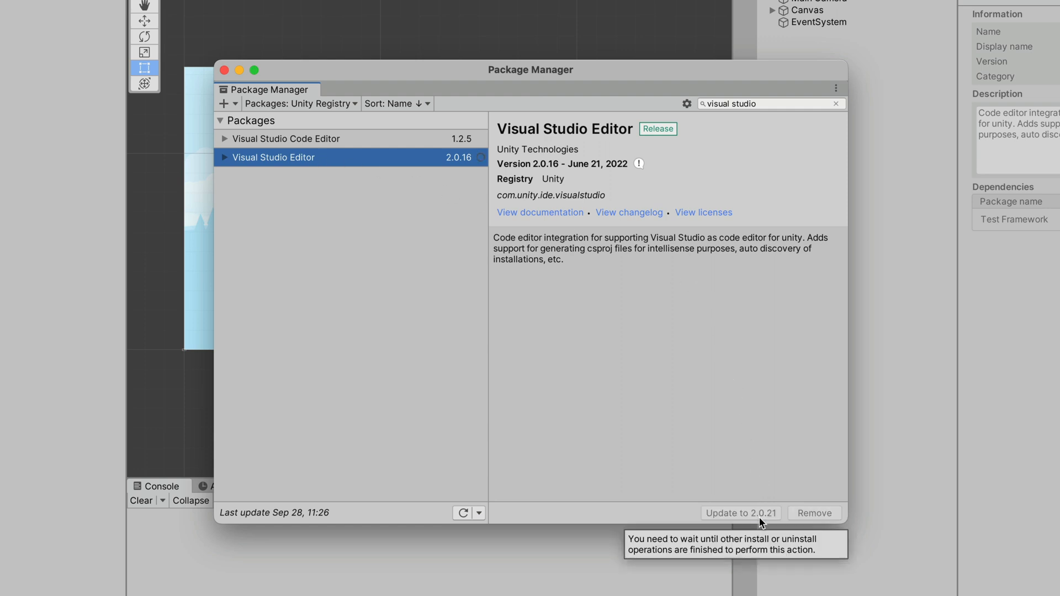
pyautogui.click(740, 513)
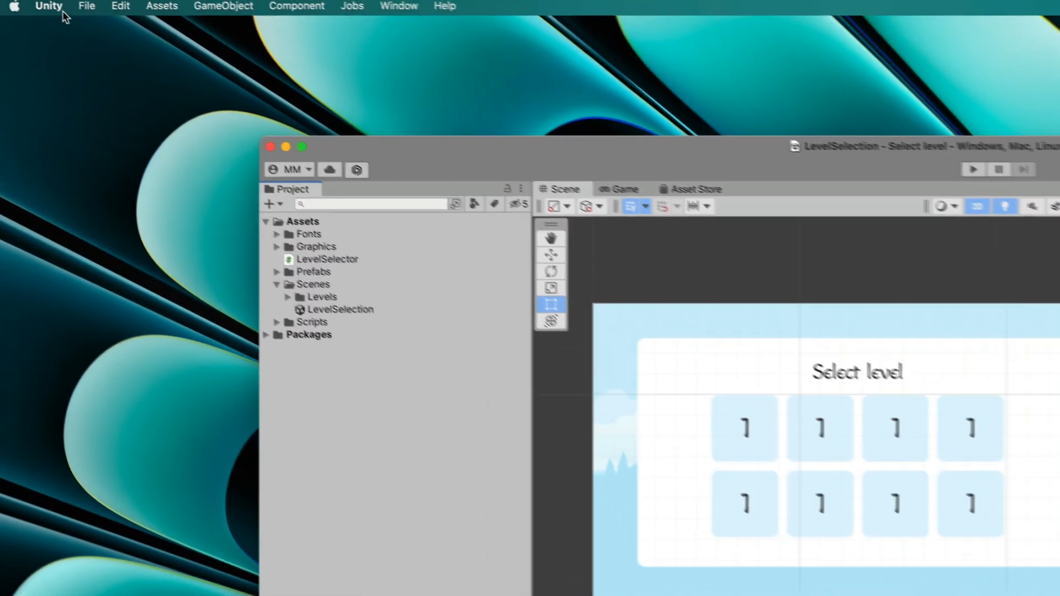
# - In Preferences > External Tools, choose Visual Studio Code [1.82.2] as External Script Editor
pyautogui.click(49, 6)
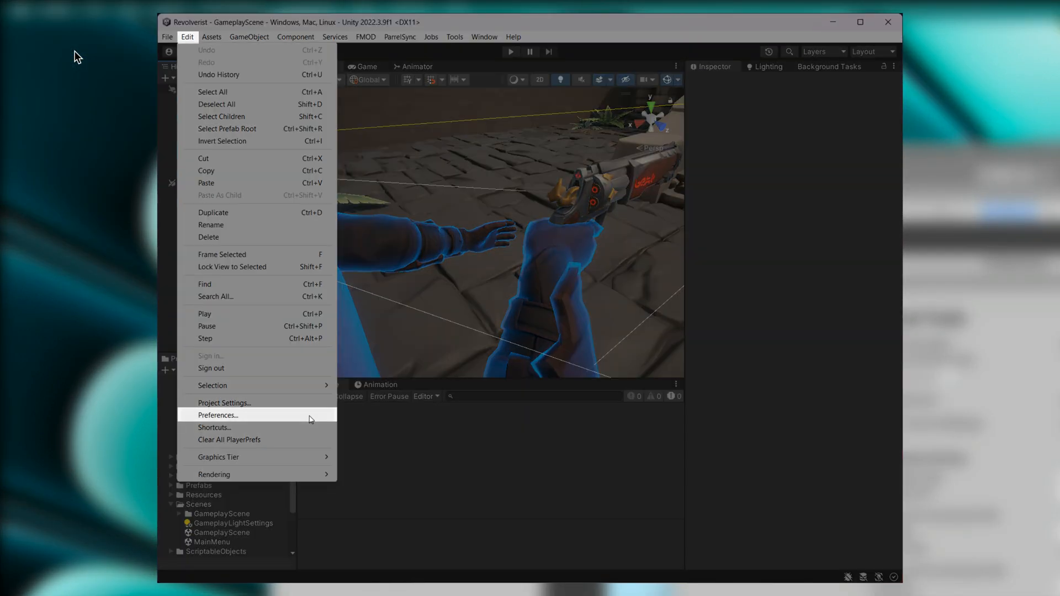
pyautogui.click(219, 415)
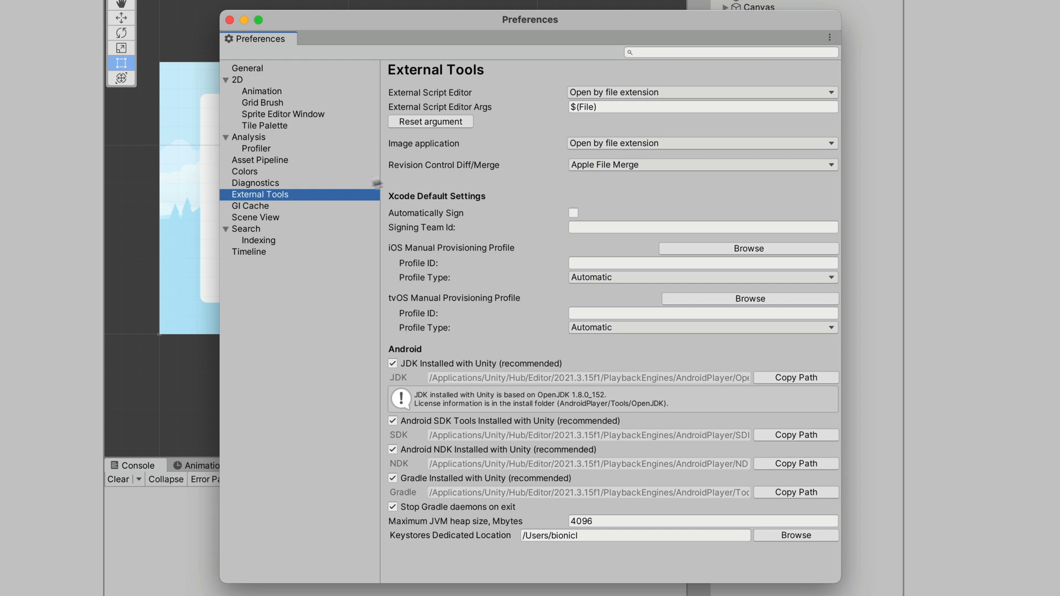
pyautogui.click(701, 93)
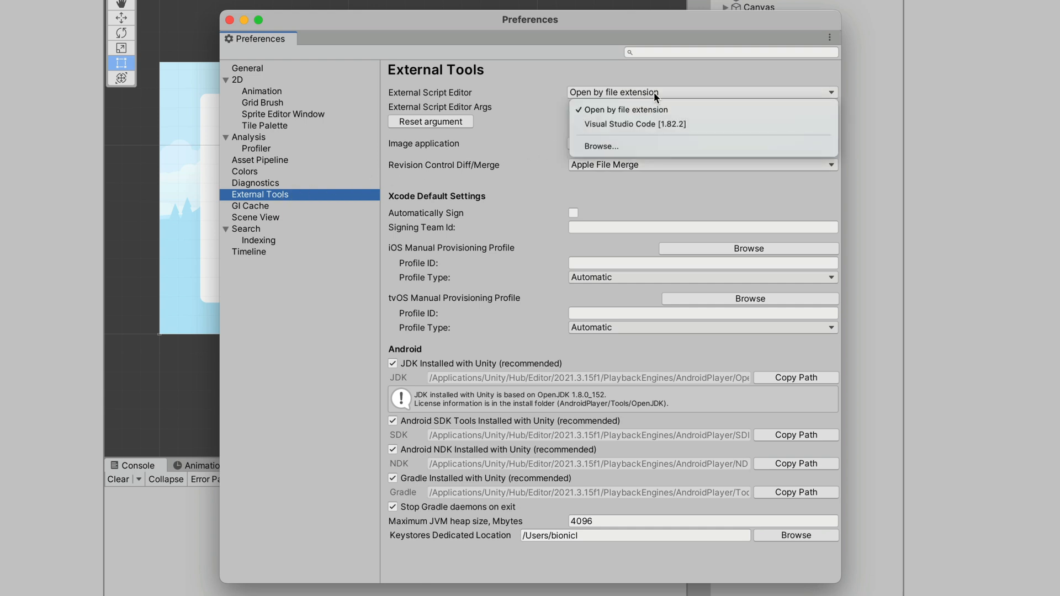
pyautogui.moveTo(701, 94)
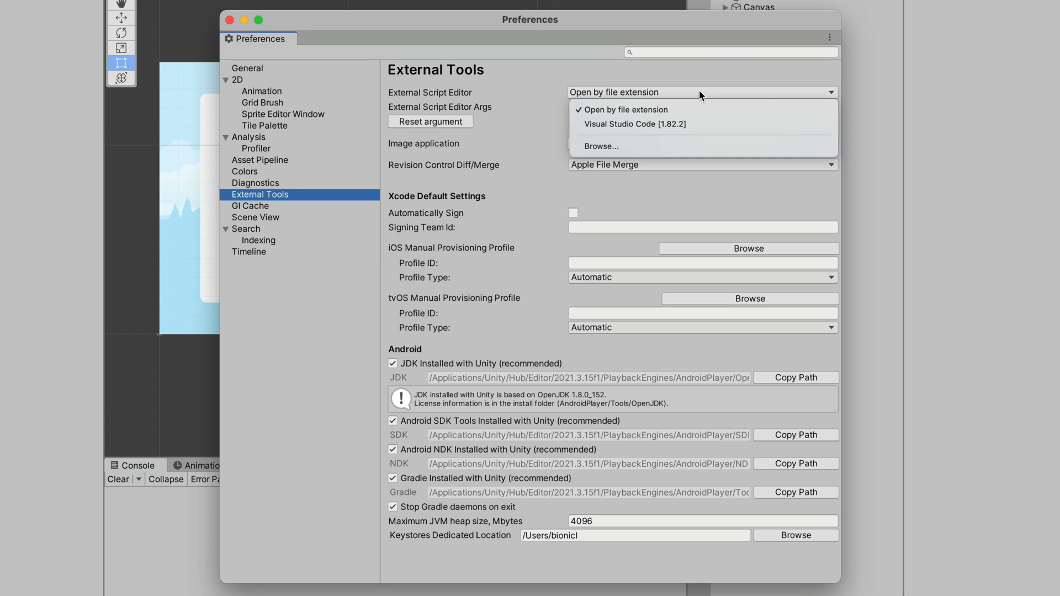
pyautogui.moveTo(696, 124)
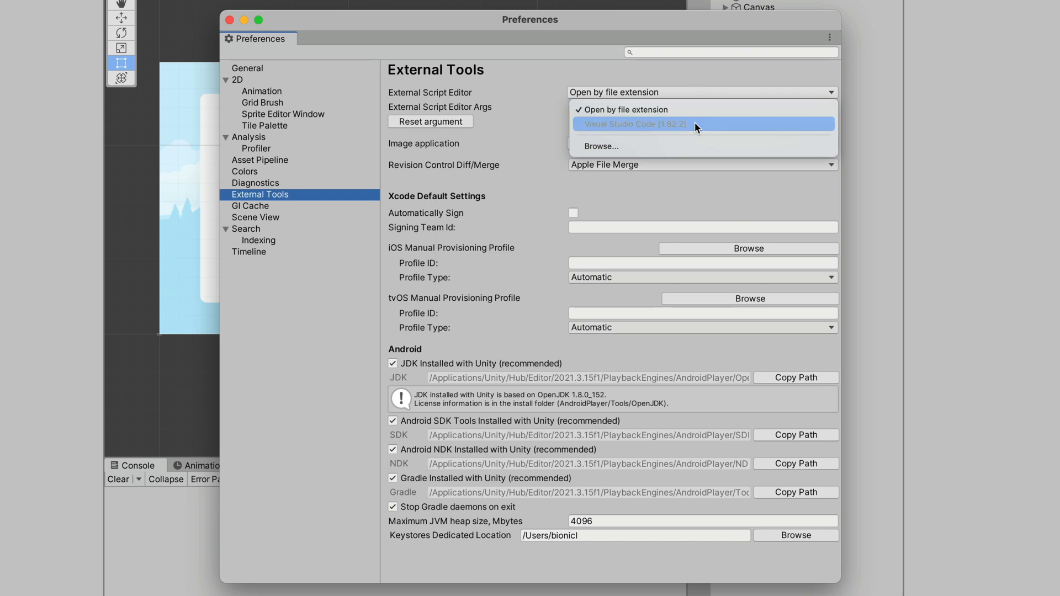
pyautogui.click(632, 124)
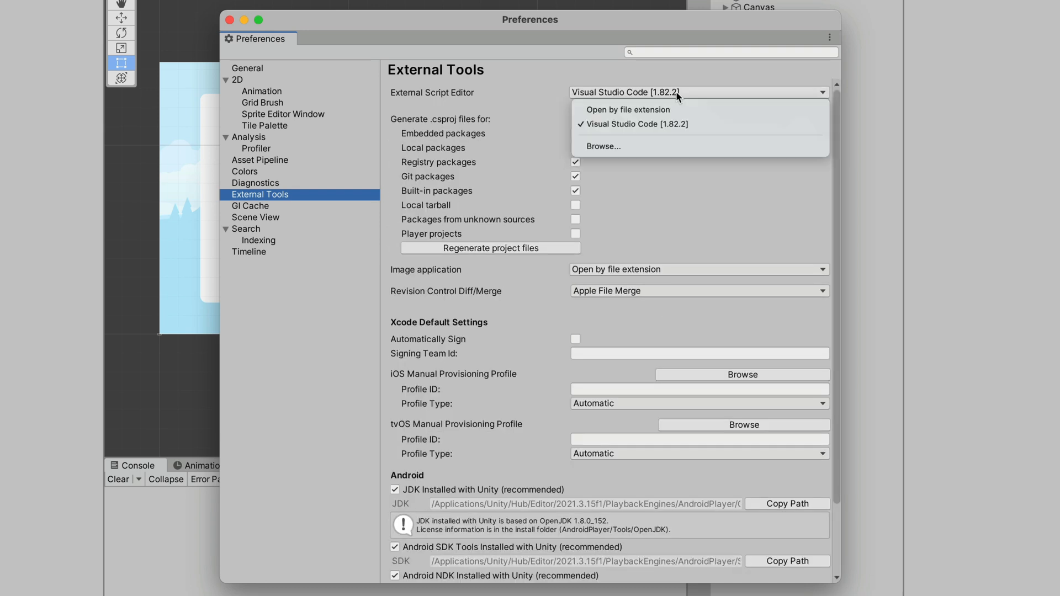
# - Browse to Visual Studio Code.app as the script editor, then close Preferences
pyautogui.click(602, 145)
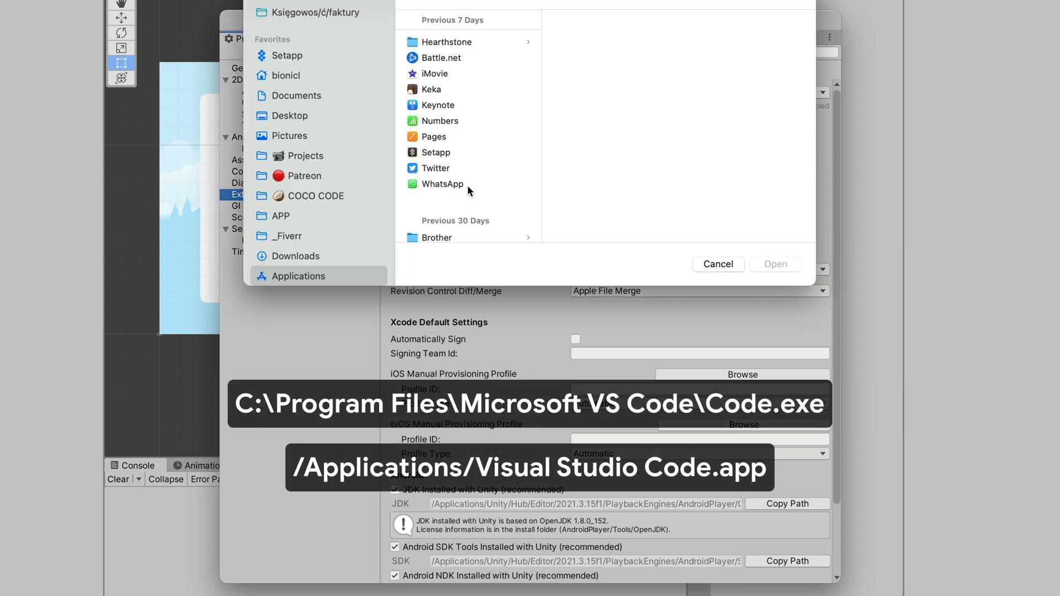
pyautogui.click(464, 234)
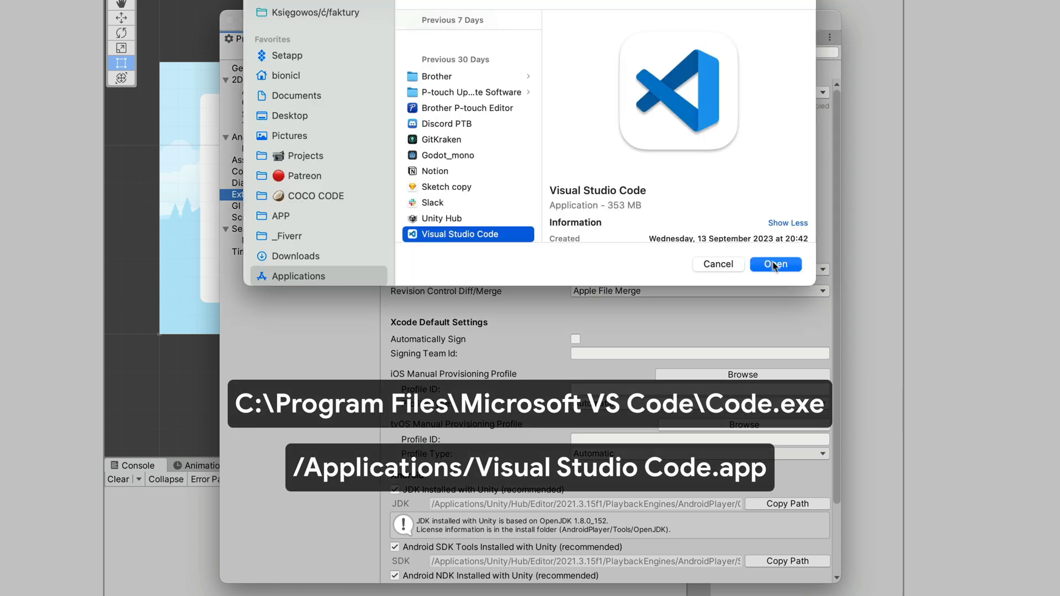
pyautogui.click(774, 264)
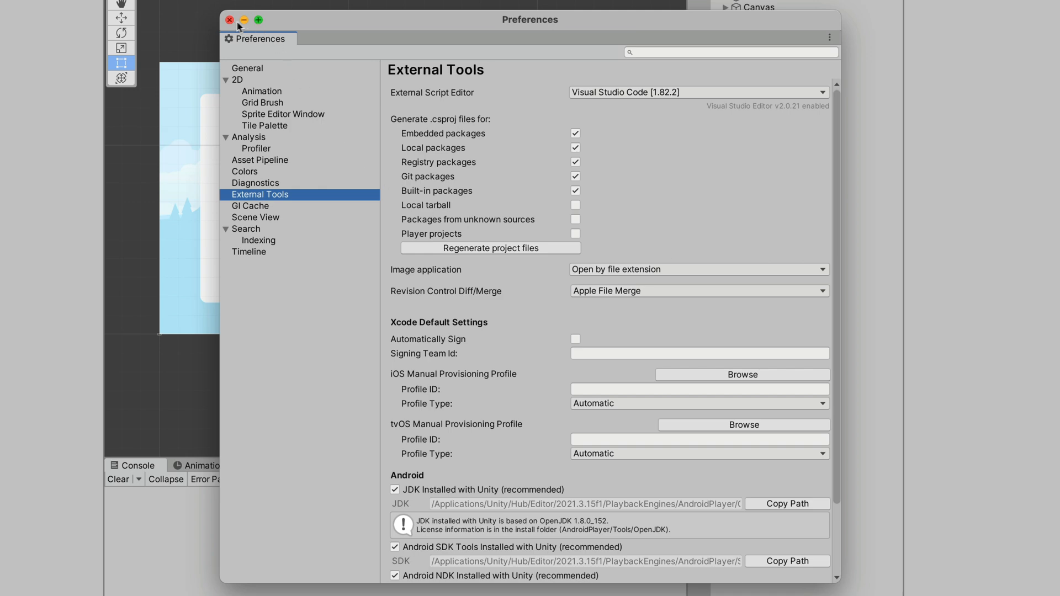
pyautogui.click(170, 9)
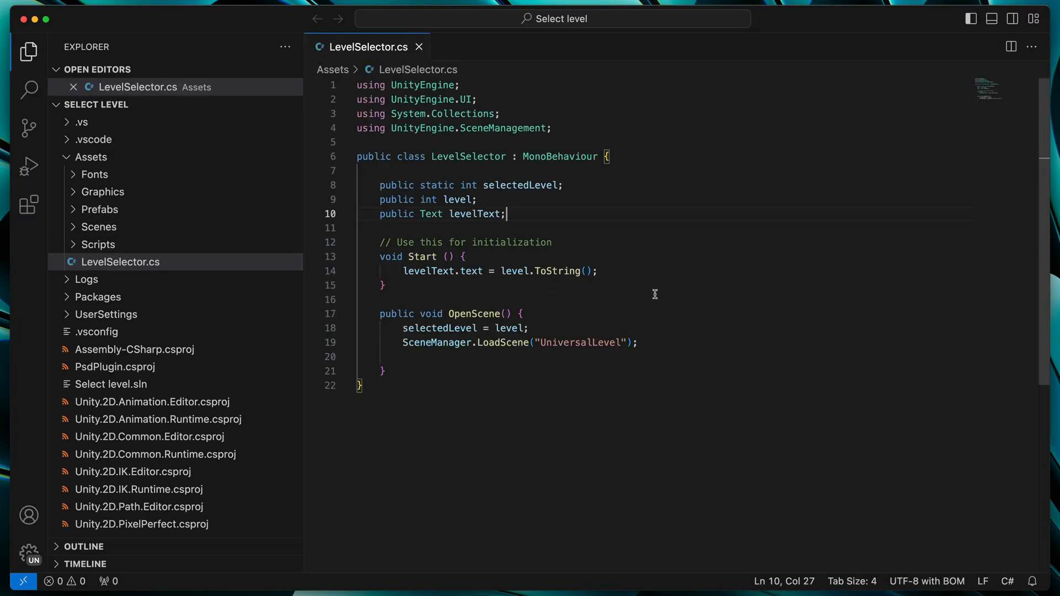
# - Type 'pub' into the LevelSelector.cs class body to test code suggestions
pyautogui.write('pub')
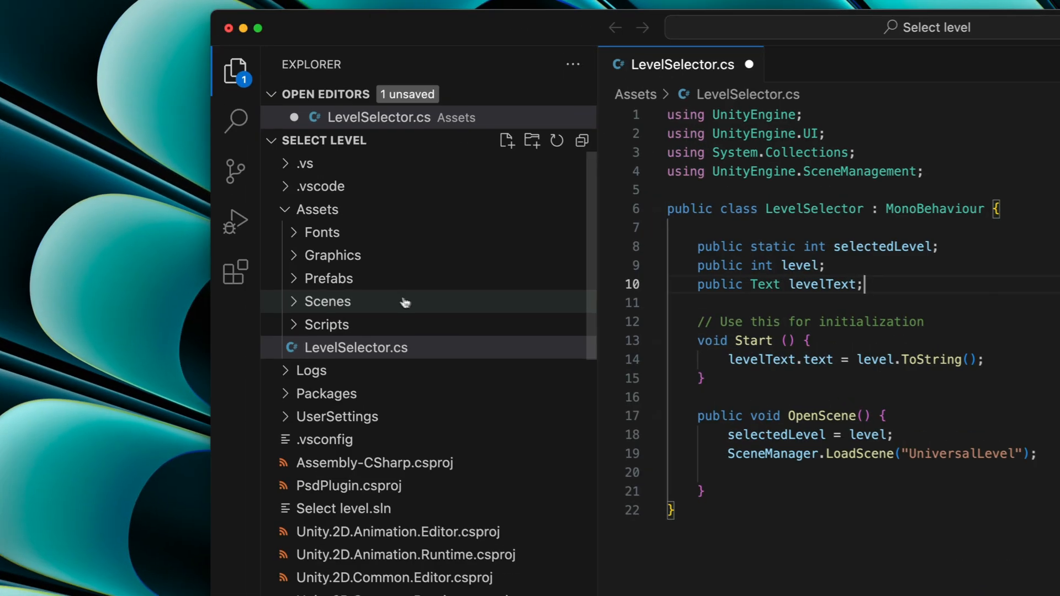
pyautogui.click(236, 273)
pyautogui.write('Unity')
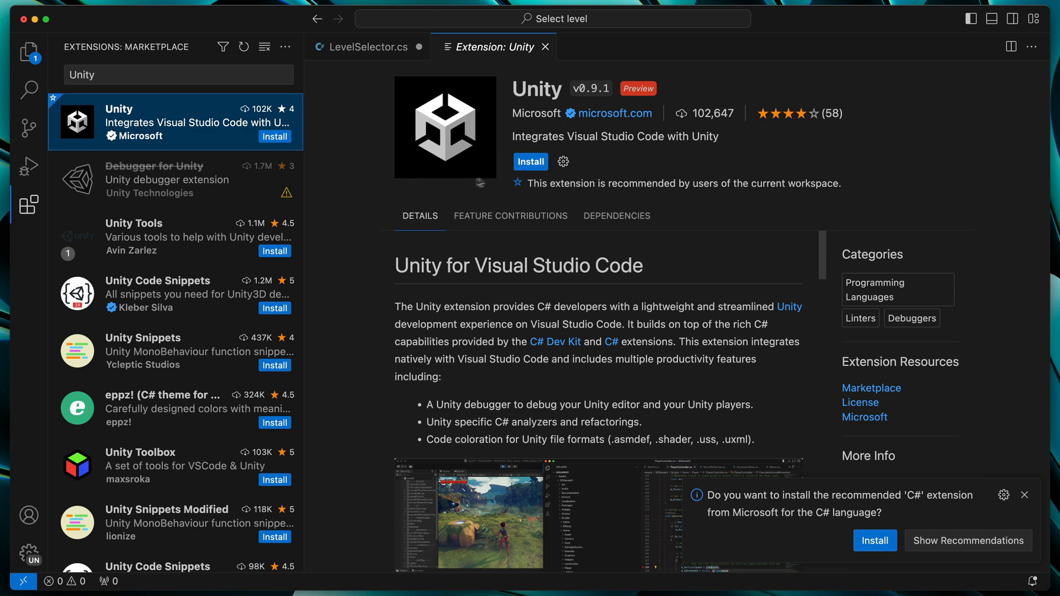
# - Install Microsoft's Unity extension and let the .NET runtime download finish
pyautogui.click(530, 162)
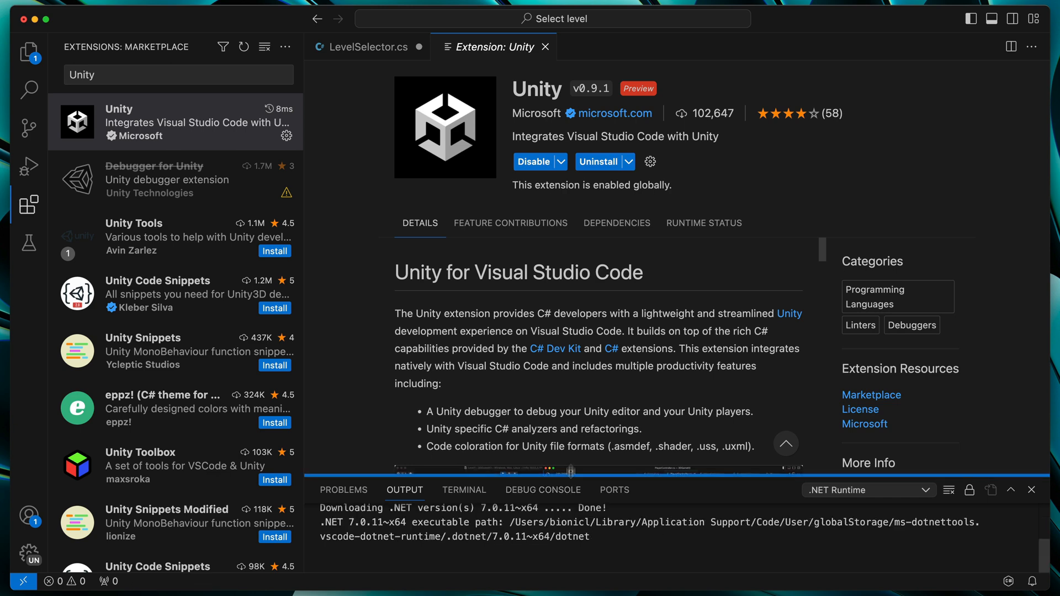
pyautogui.moveTo(578, 480); pyautogui.dragTo(578, 308)
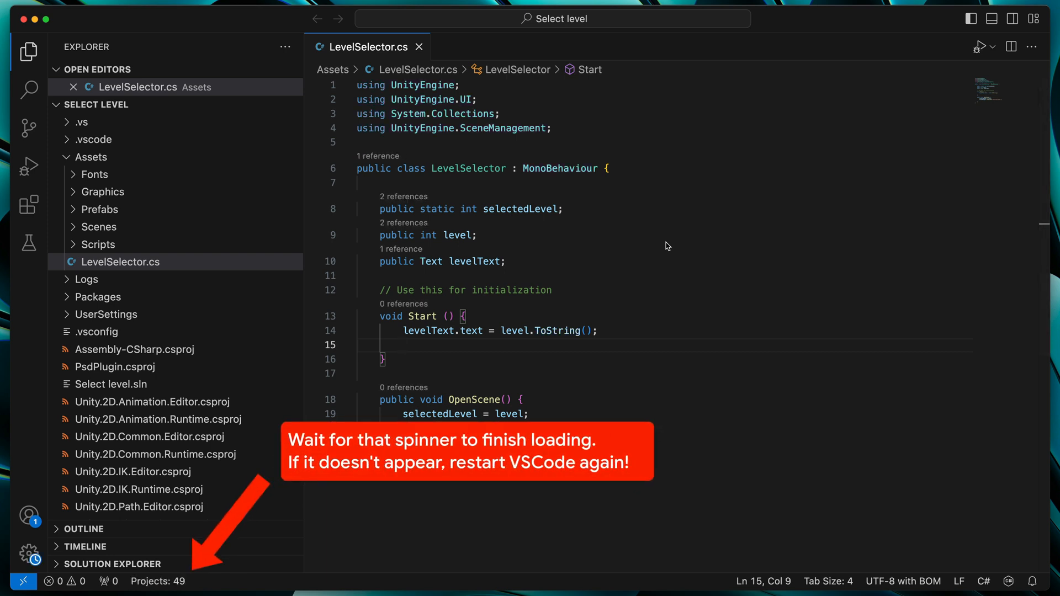
# - Write transform.position = Vector2.one inside Start() using IntelliSense completions
pyautogui.write('transform.po')
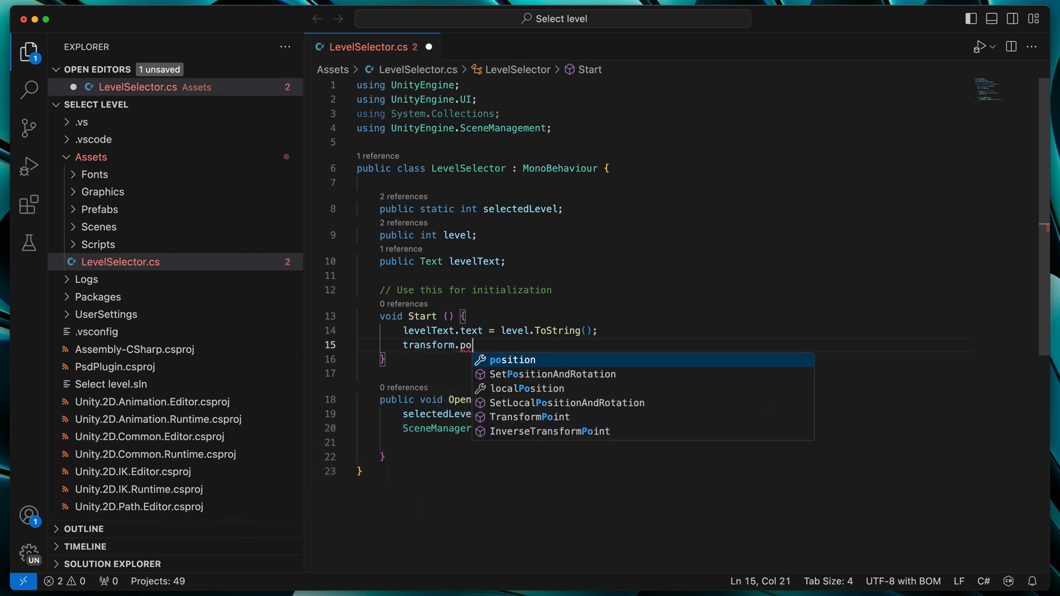
pyautogui.write('sition = Vec')
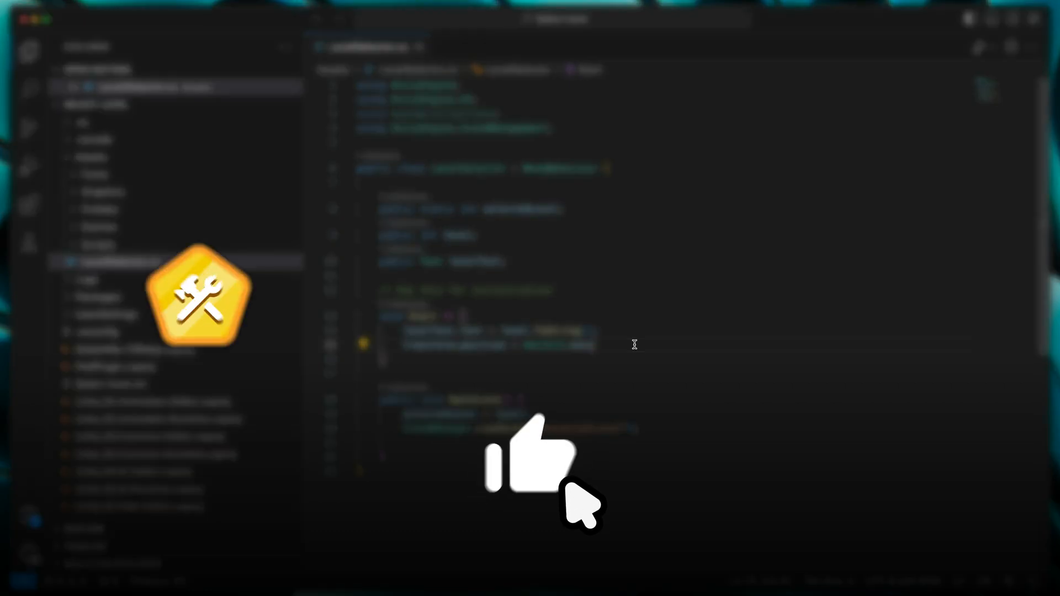
# - Install Unity Toolbox, then add empty Awake() and OnEnable() methods with breakpoints
pyautogui.click(271, 136)
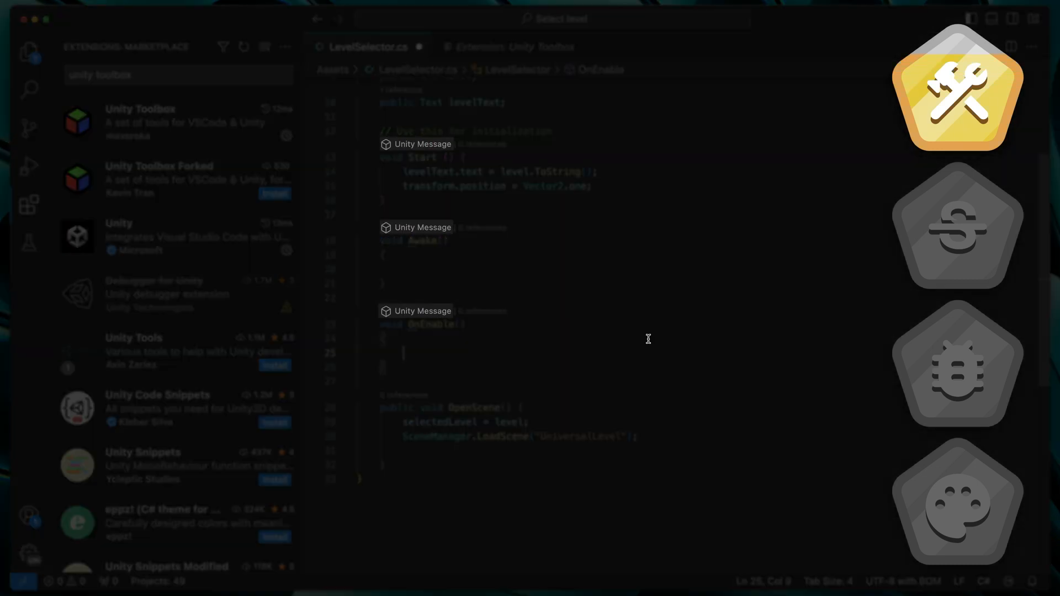
pyautogui.moveTo(422, 241)
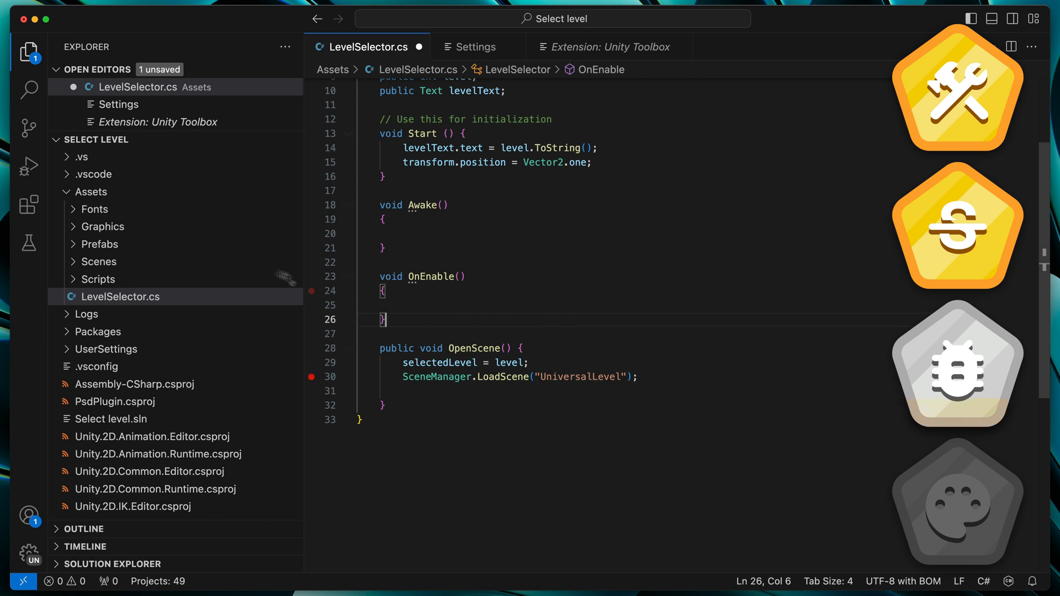
# - Attach the debugger to Unity and pause at the line 30 breakpoint in OpenScene()
pyautogui.click(29, 166)
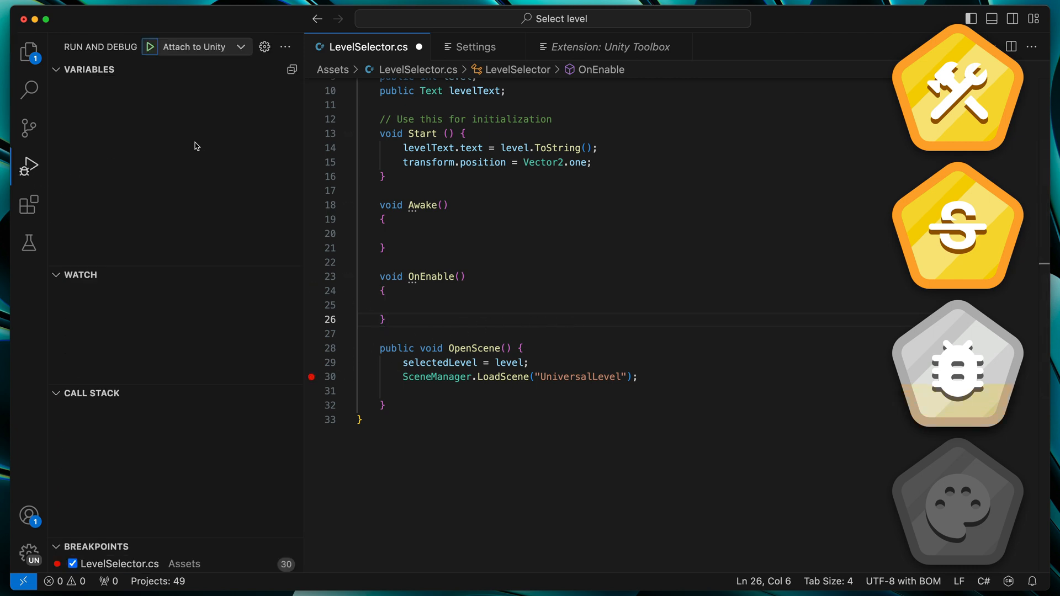
pyautogui.click(149, 47)
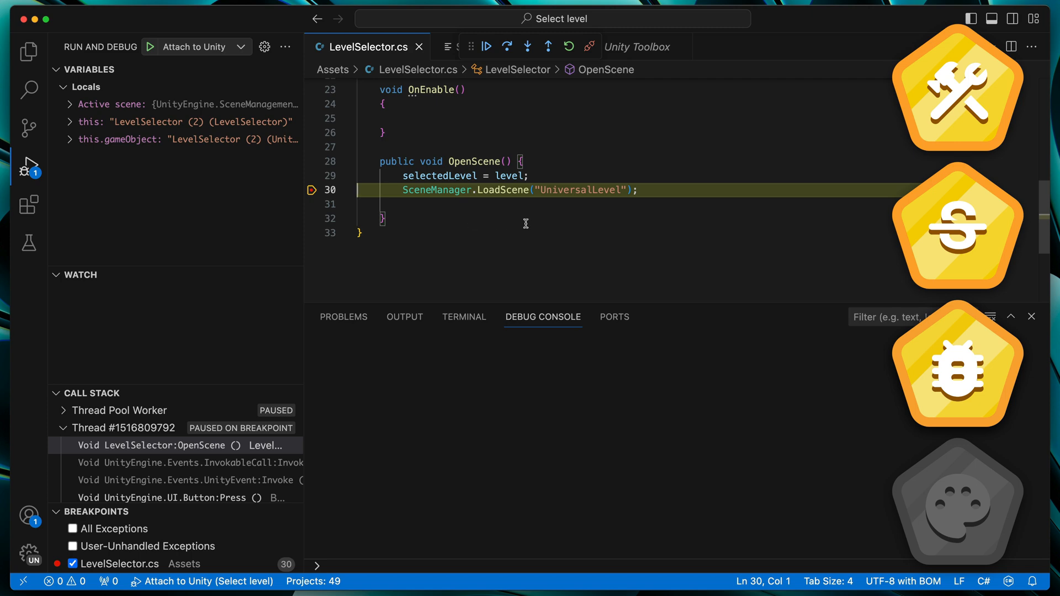
pyautogui.click(28, 51)
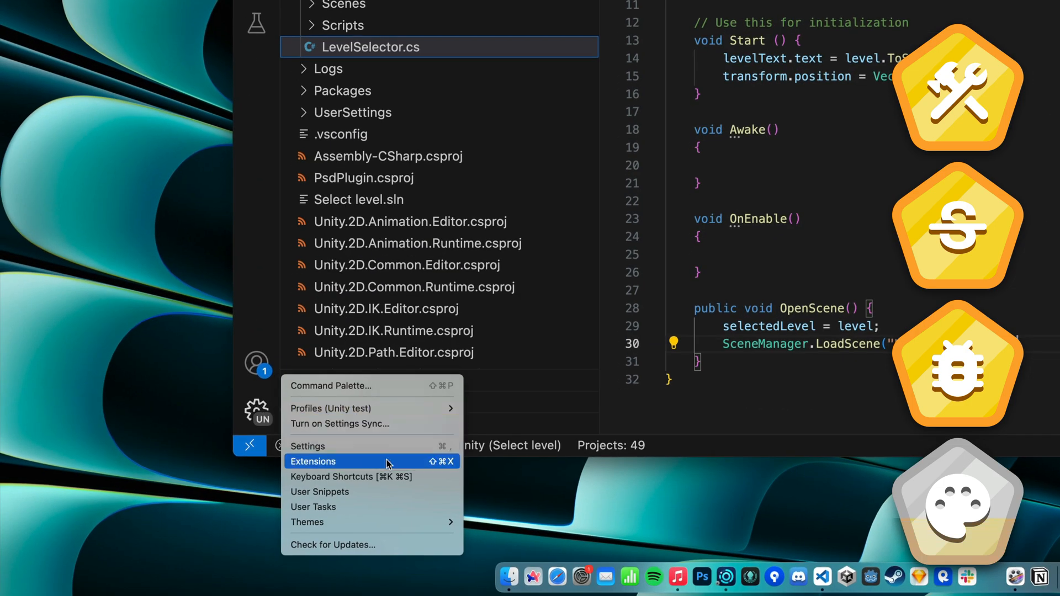
pyautogui.moveTo(307, 522)
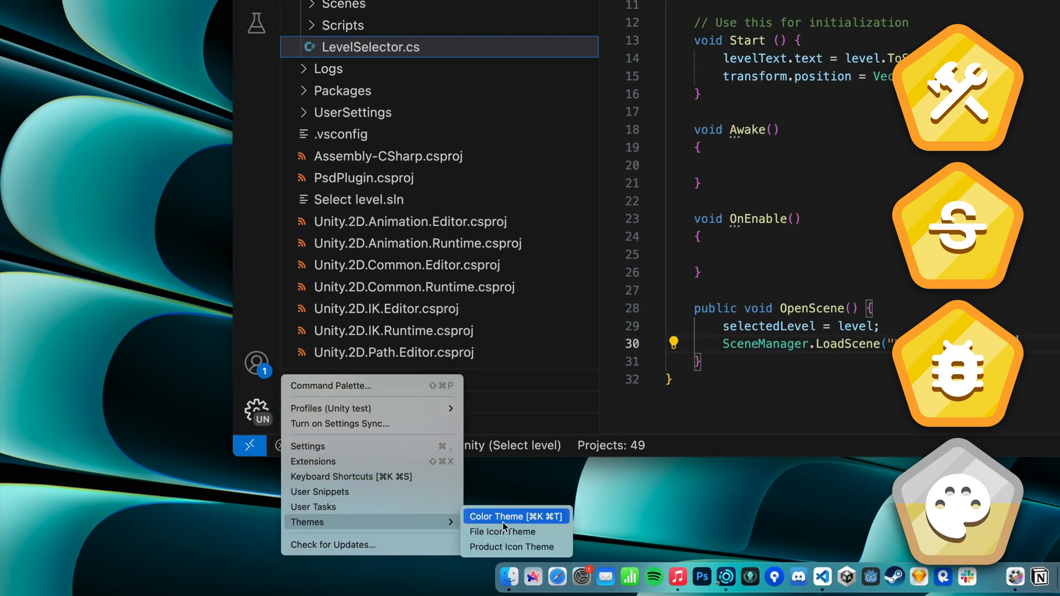
# - Switch the Visual Studio Code colour theme to Kimbie Dark
pyautogui.click(497, 517)
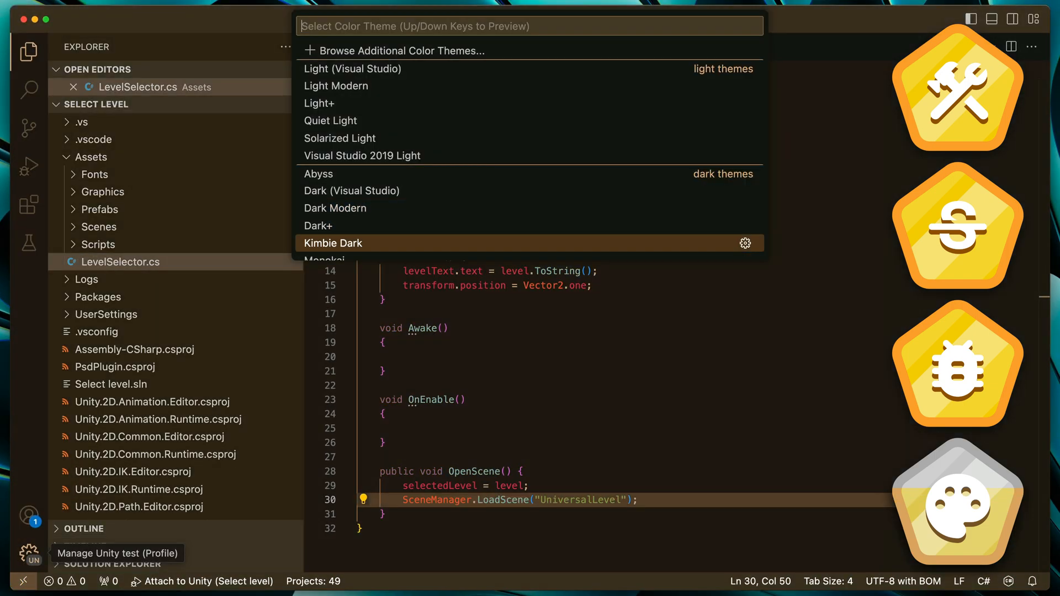
pyautogui.press('Escape')
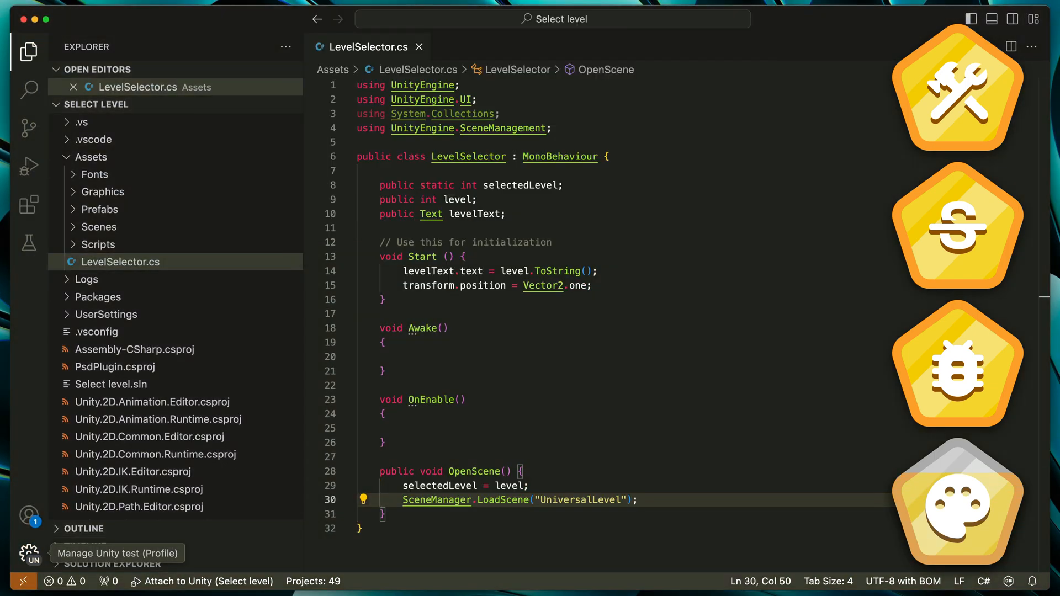